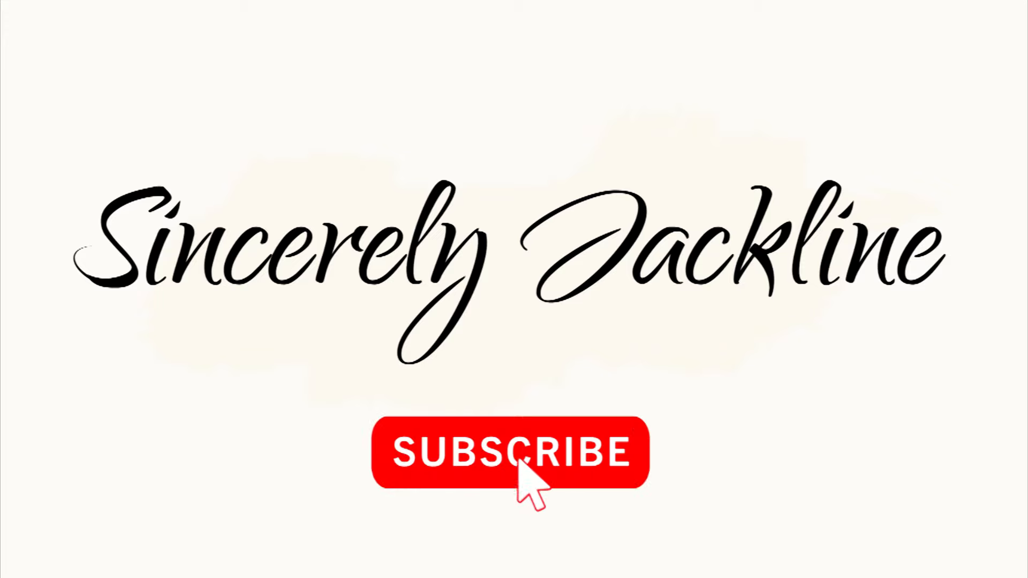
click(507, 452)
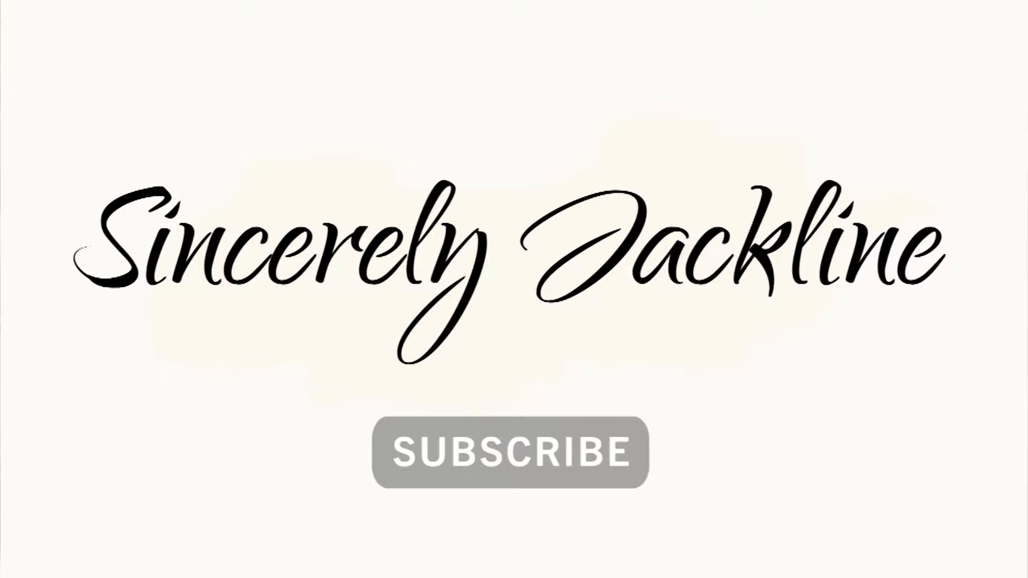